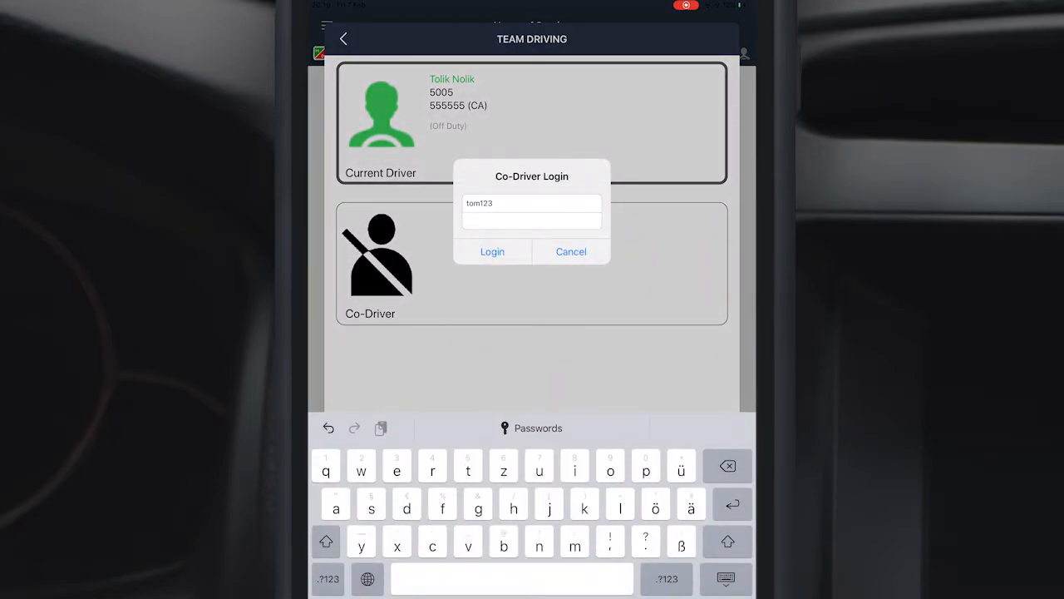
{"action": "left_click", "coordinate": [492, 251]}
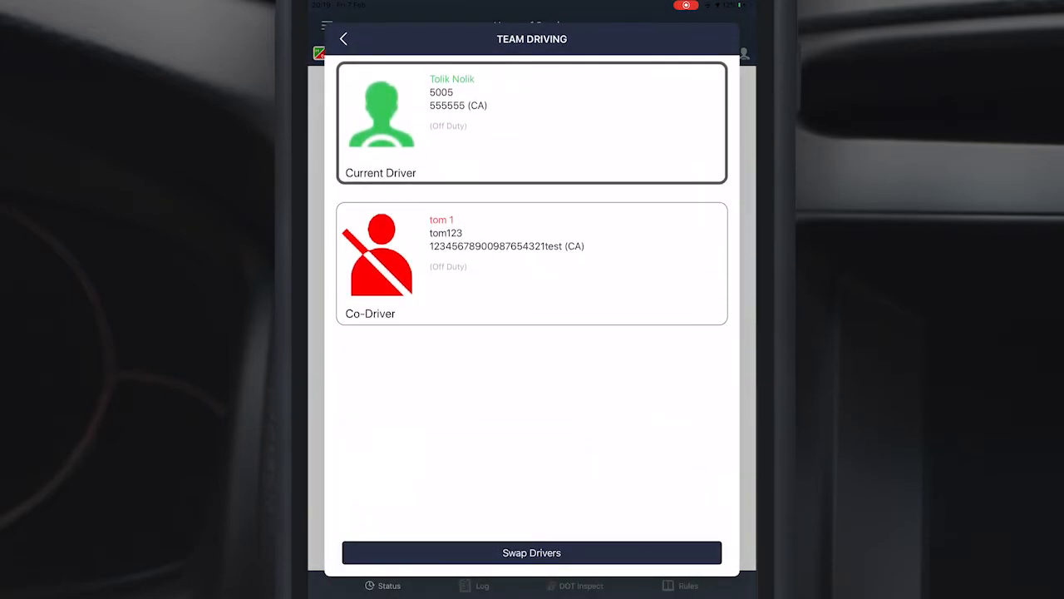
{"action": "left_click", "coordinate": [532, 552]}
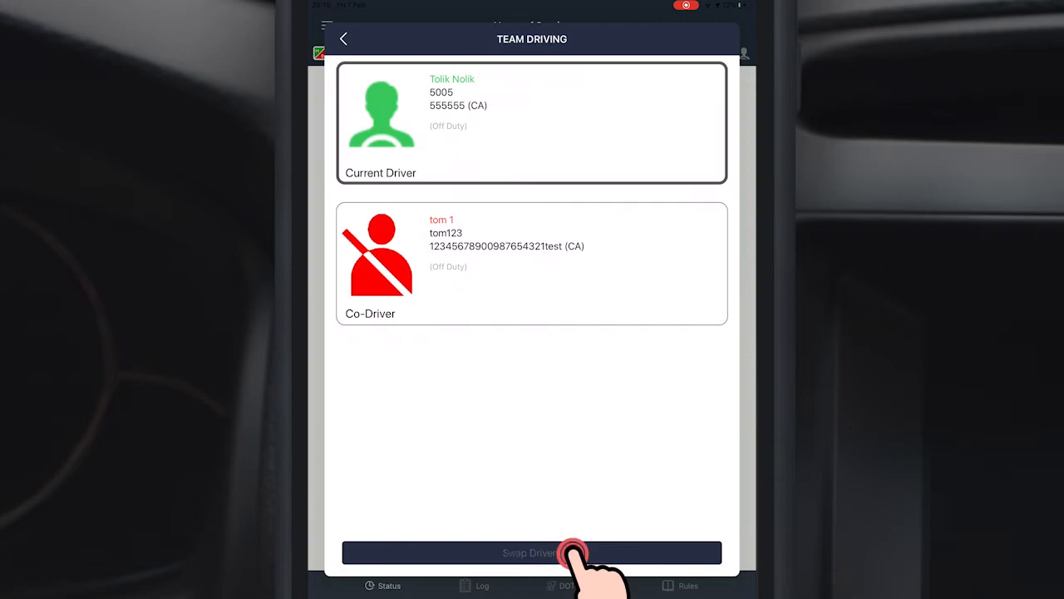
{"action": "left_click", "coordinate": [532, 552]}
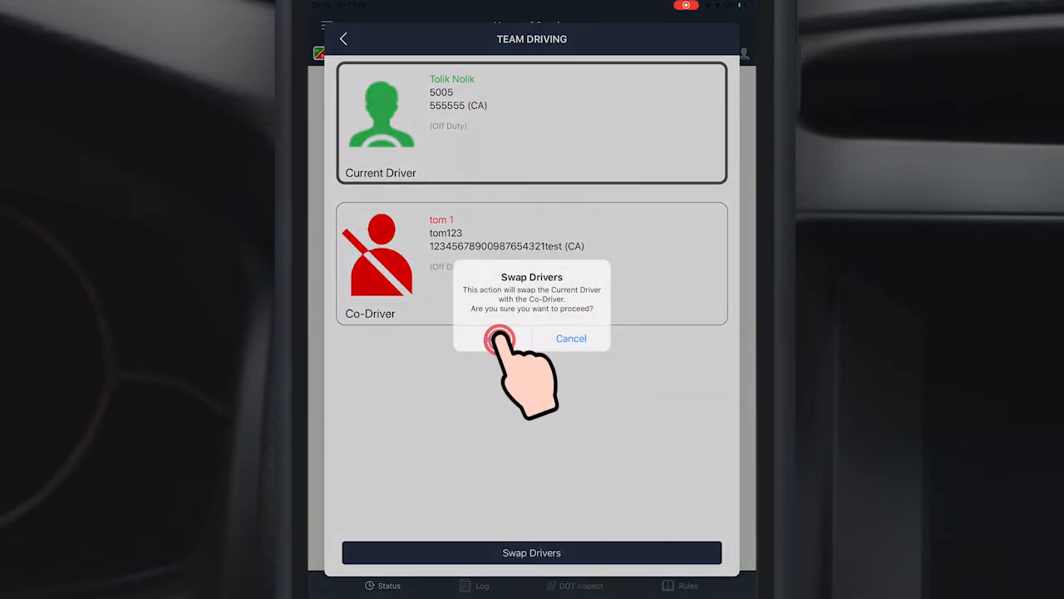
{"action": "left_click", "coordinate": [498, 338]}
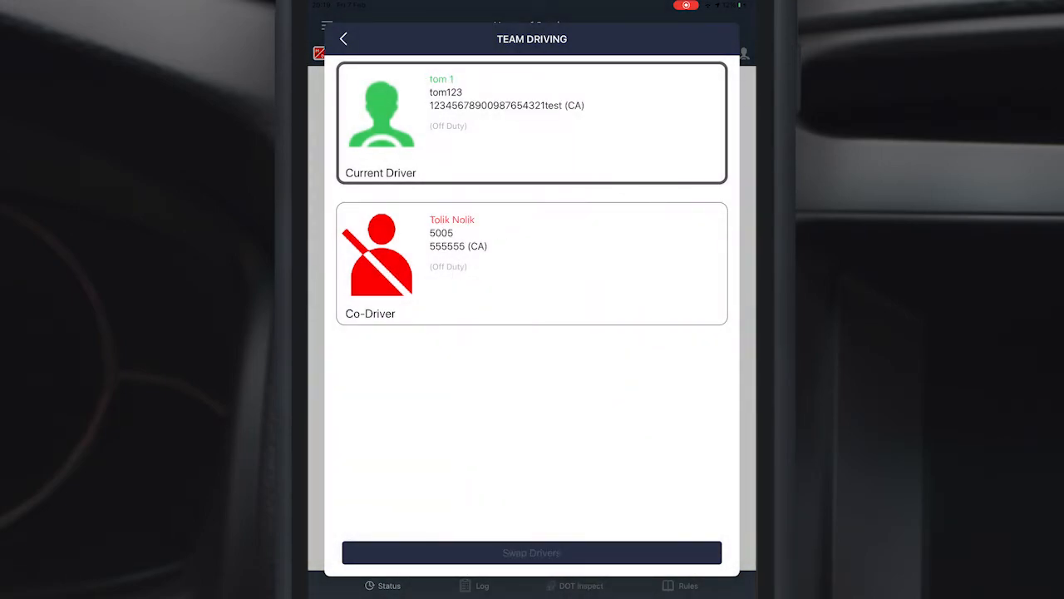
{"action": "left_click", "coordinate": [532, 552]}
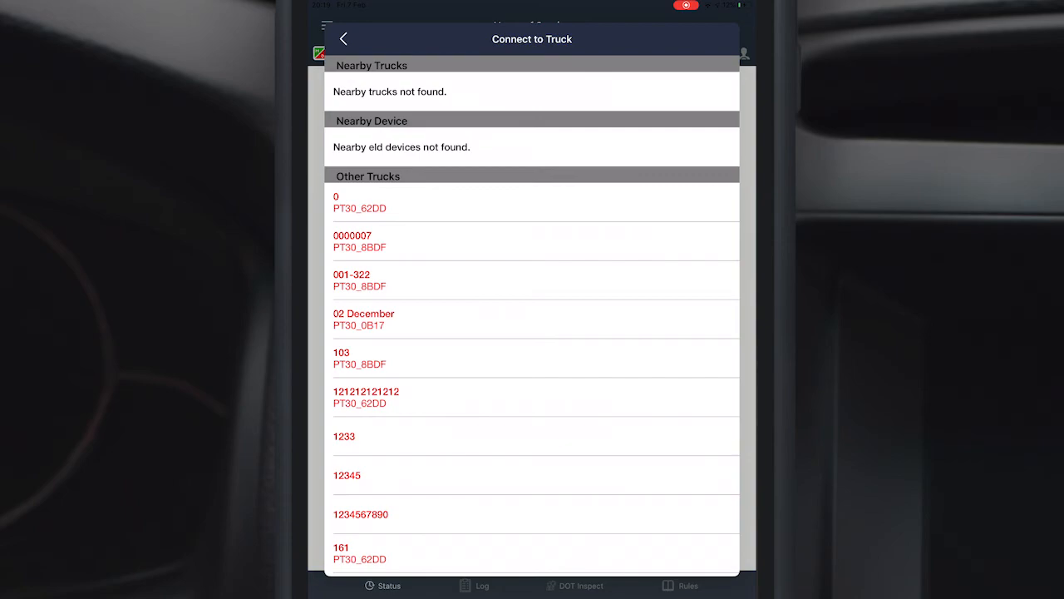
Step: Dismiss the Connect to Truck list to reach the duty status dashboard with timers at zero
{"action": "left_click", "coordinate": [342, 40]}
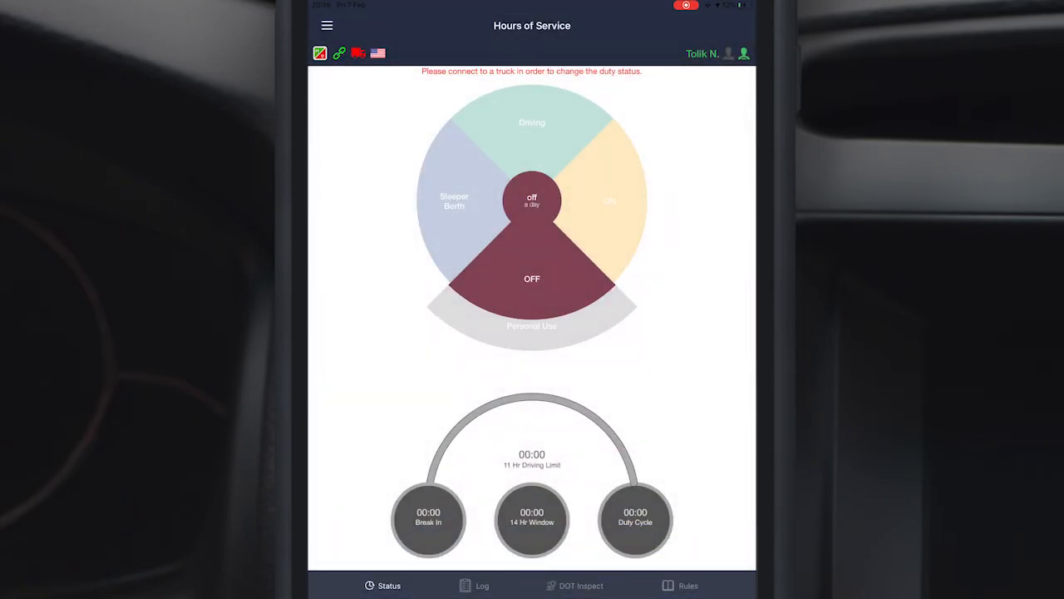